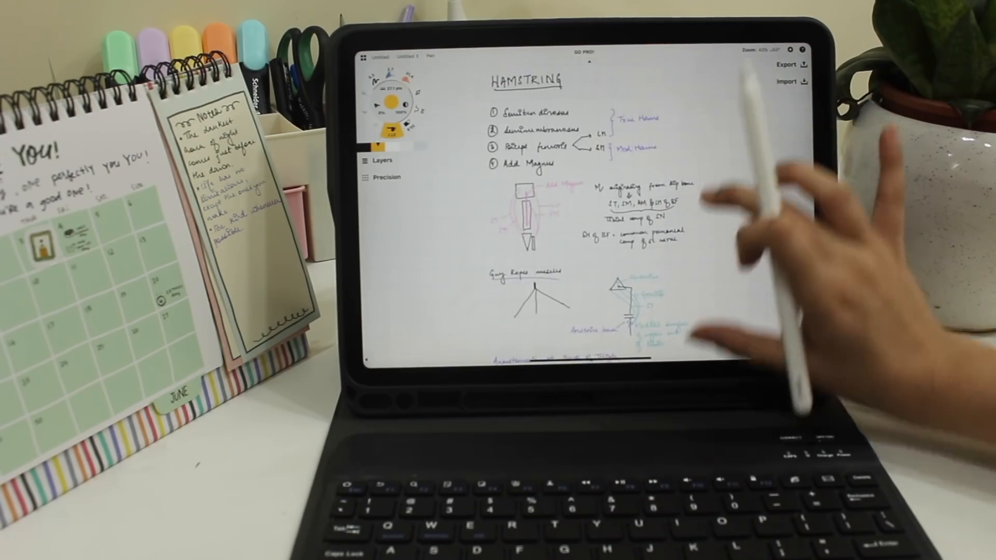
- Scroll down the Concepts canvas through the hamstring notes and diagrams
scroll("down", 3)
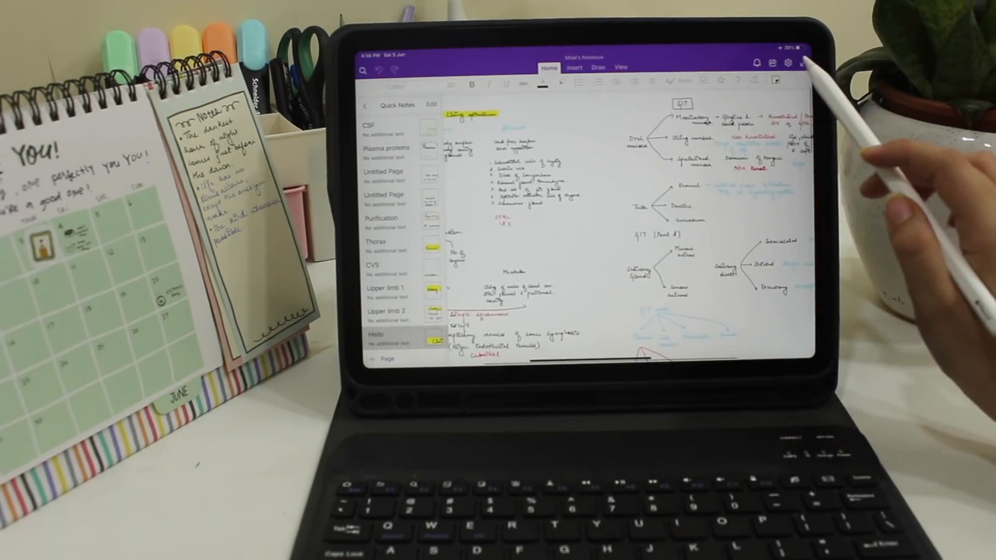
- Hide the Quick Notes page list so the handwritten page fills the width
left_click(364, 105)
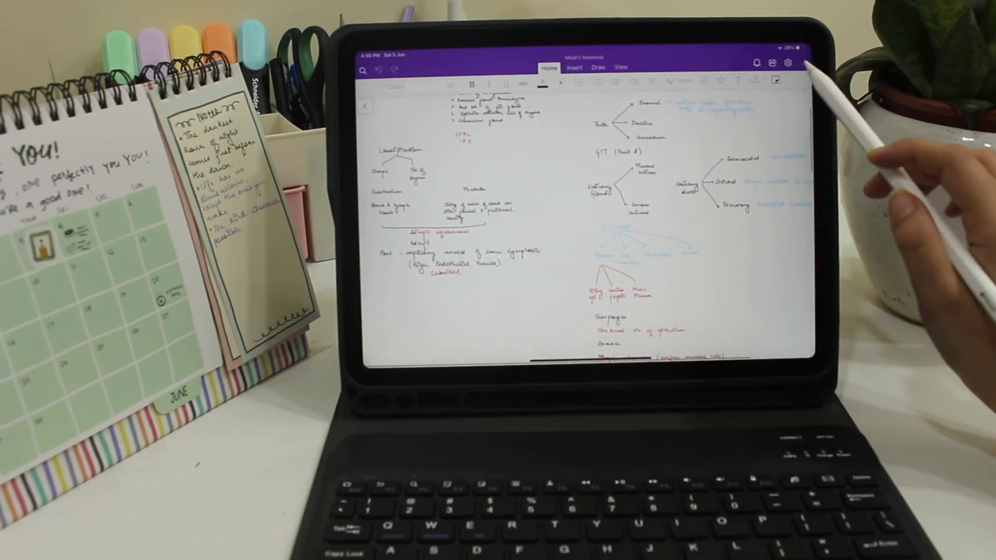
left_click(364, 106)
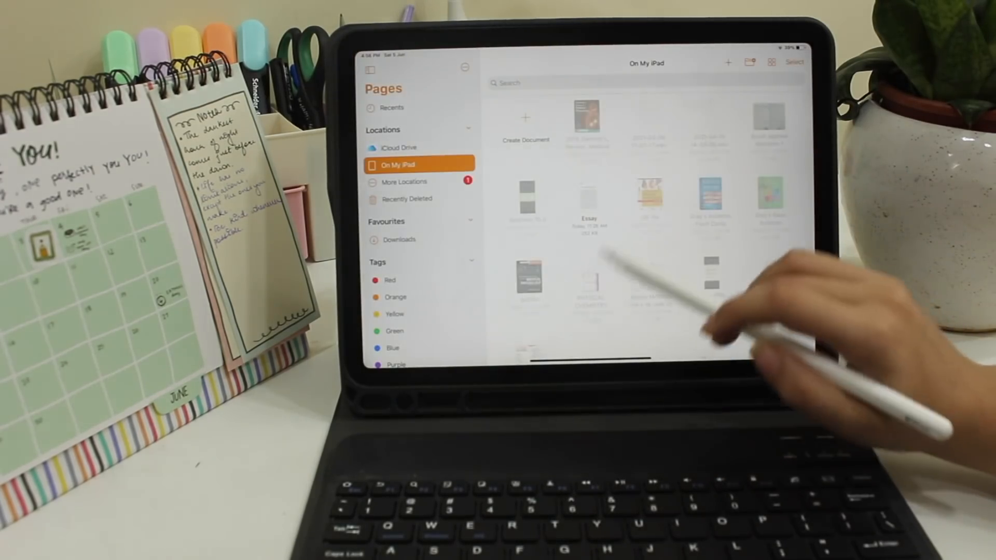
- Open School Report, then scroll the Choose a Template gallery for a new document
left_click(524, 121)
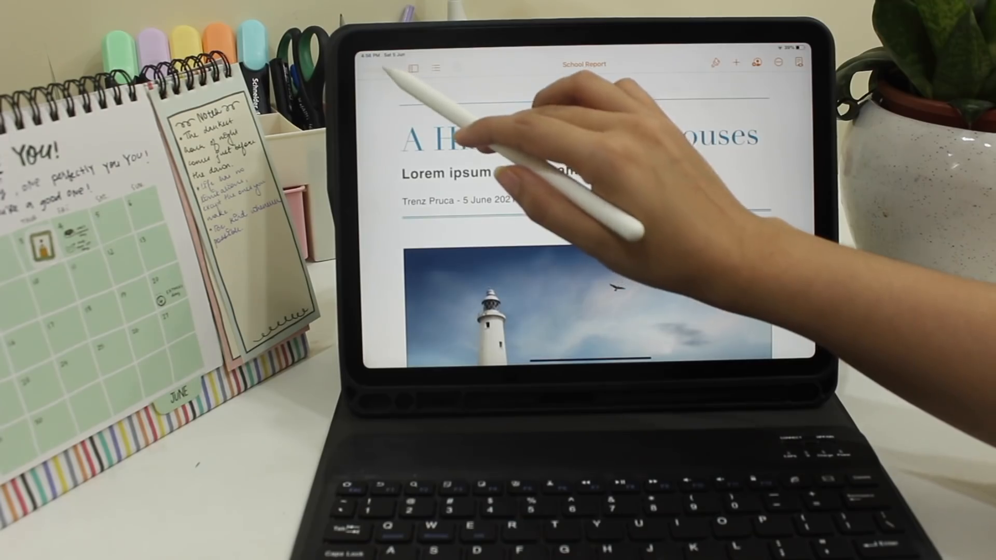
left_click(416, 68)
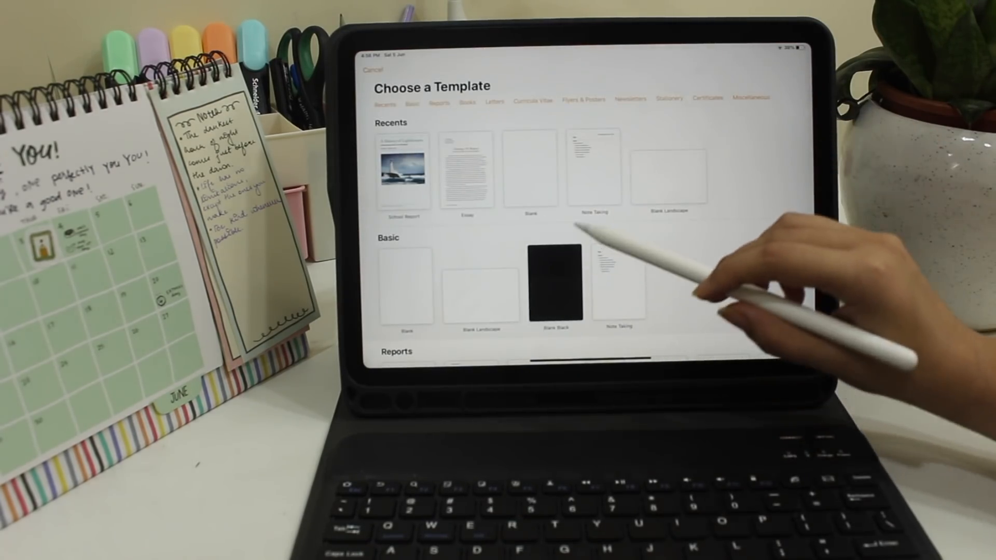
scroll("down", 3)
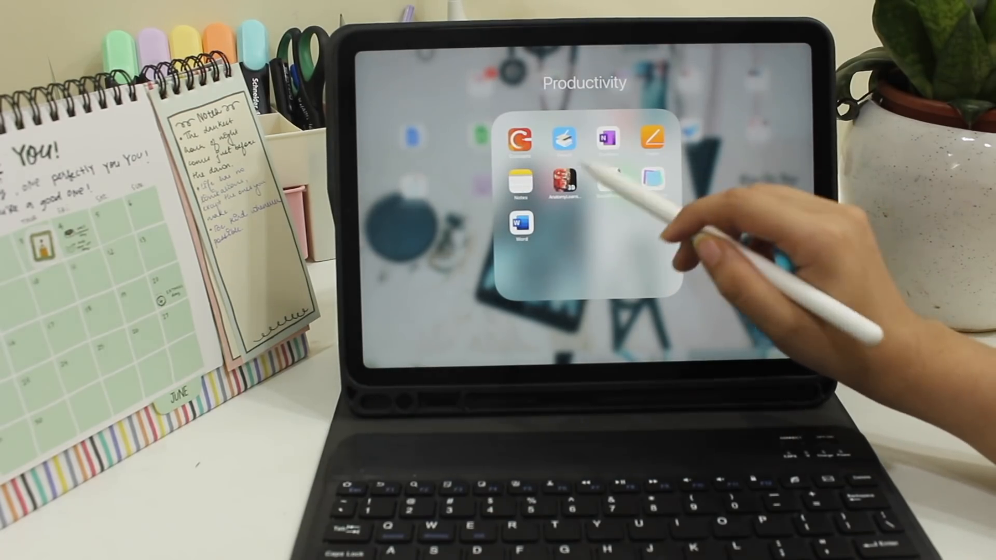
- Launch Anatomy Learning and scroll the thigh muscles origin, insertion and innervation table
left_click(561, 185)
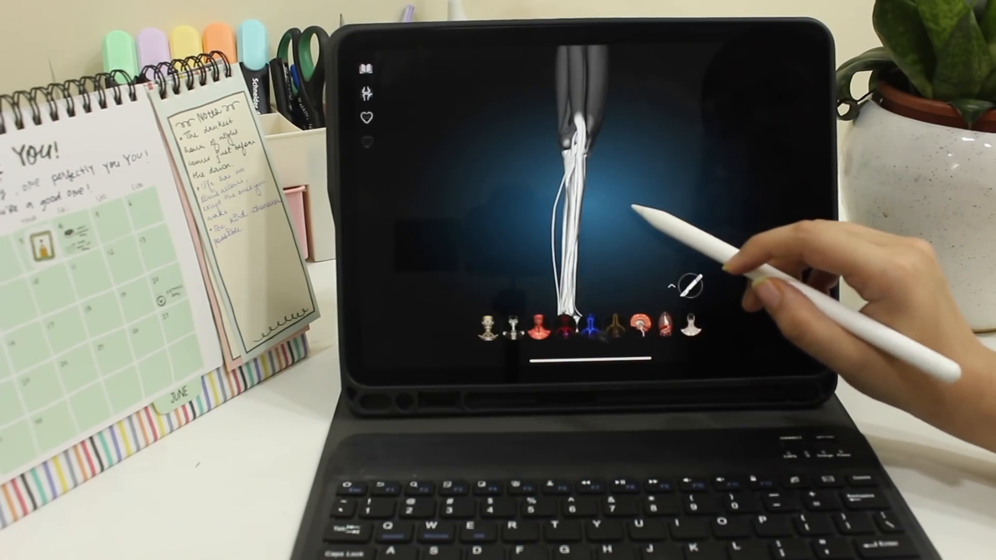
left_click(587, 327)
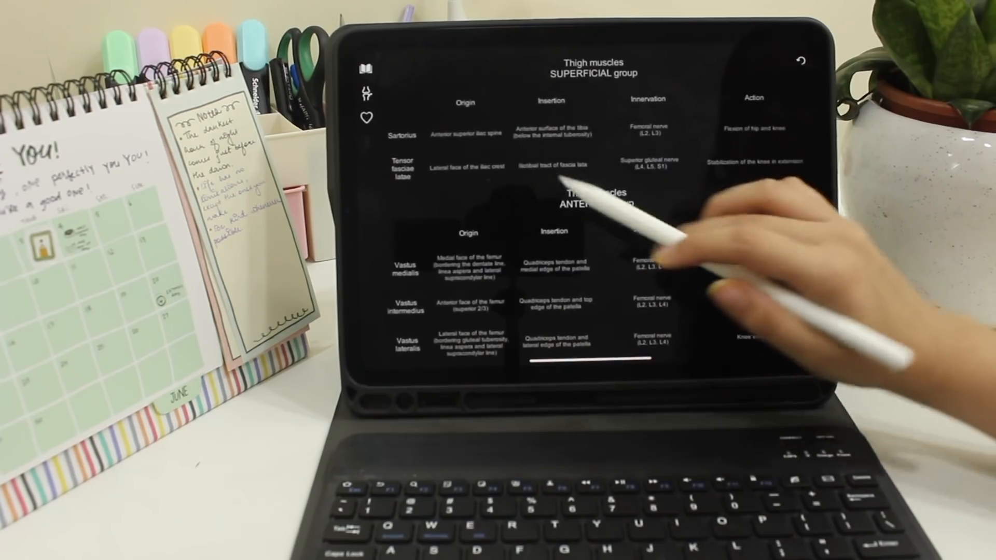
scroll("down", 3)
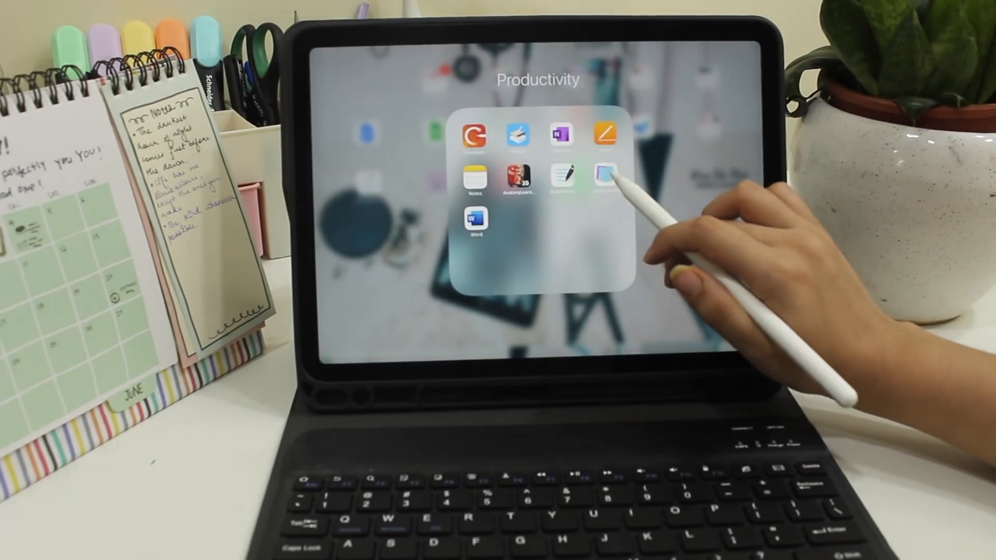
- Launch Pigment from the Productivity folder and scroll its premium subscription offer
left_click(604, 173)
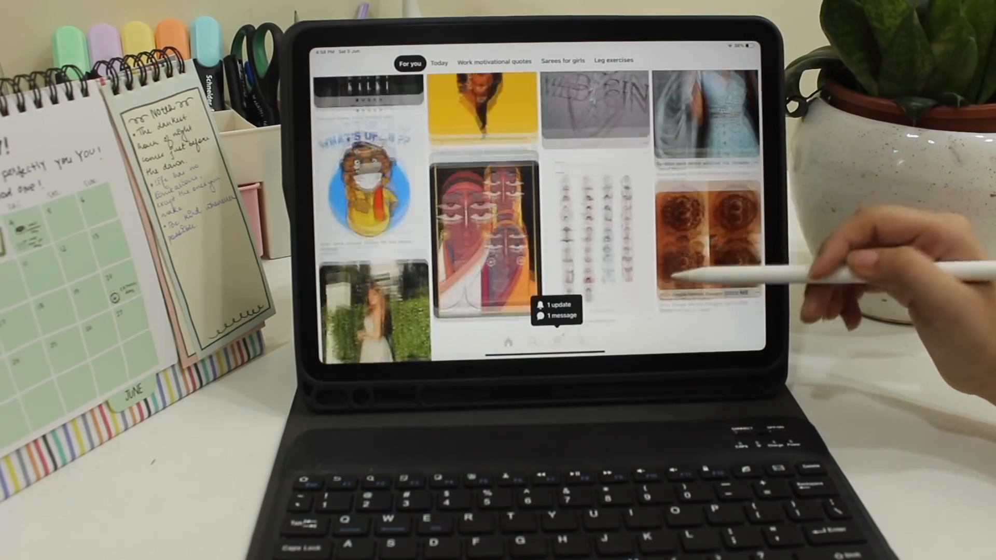
scroll("down", 3)
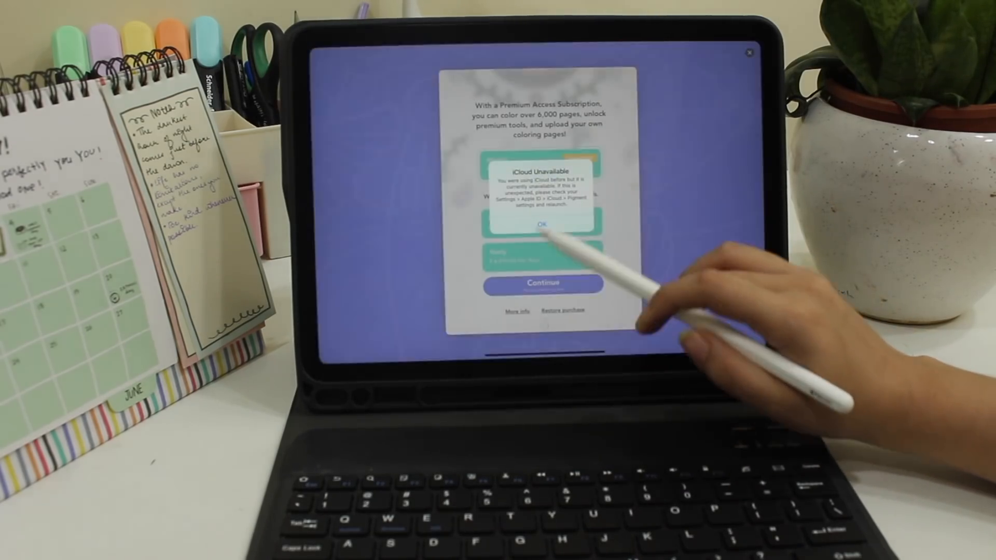
- Dismiss the iCloud Unavailable alert and scroll Pigment's Editor's Choice and coloring collections
left_click(541, 226)
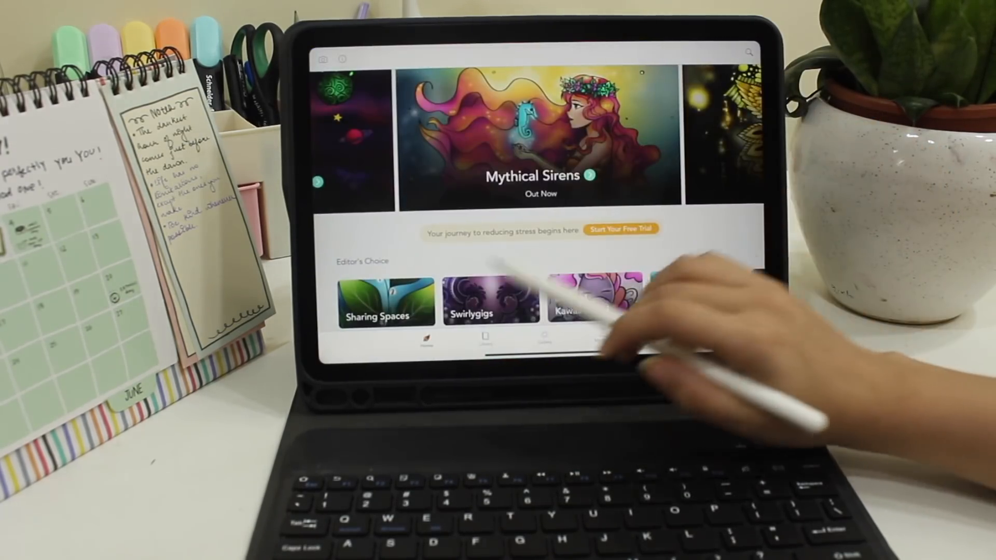
scroll("down", 3)
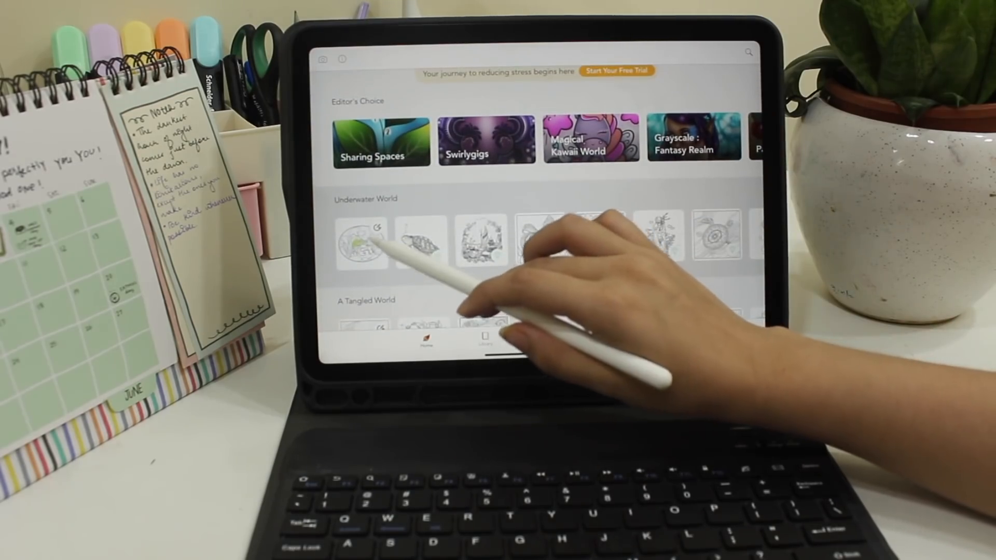
left_click(362, 241)
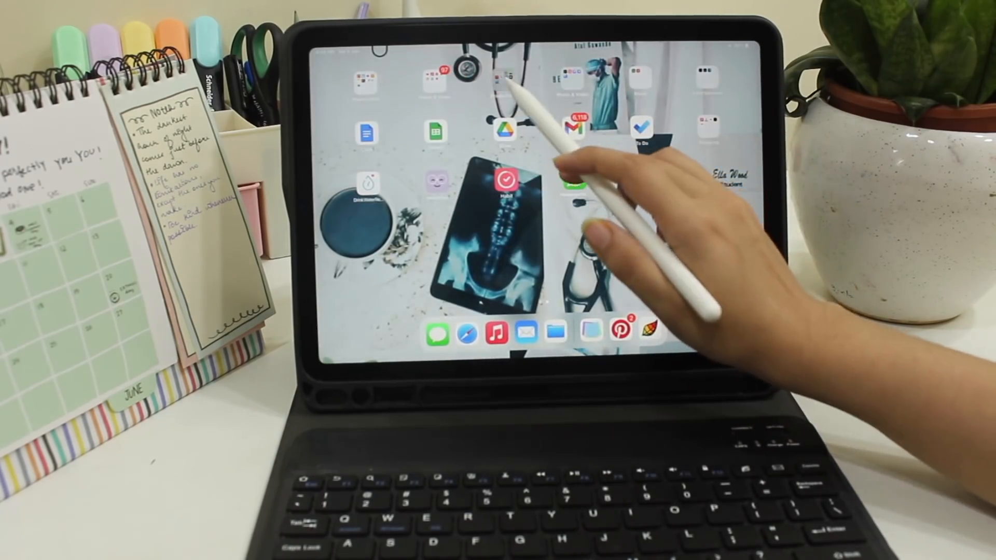
- Open the Productivity folder on the home screen
left_click(506, 178)
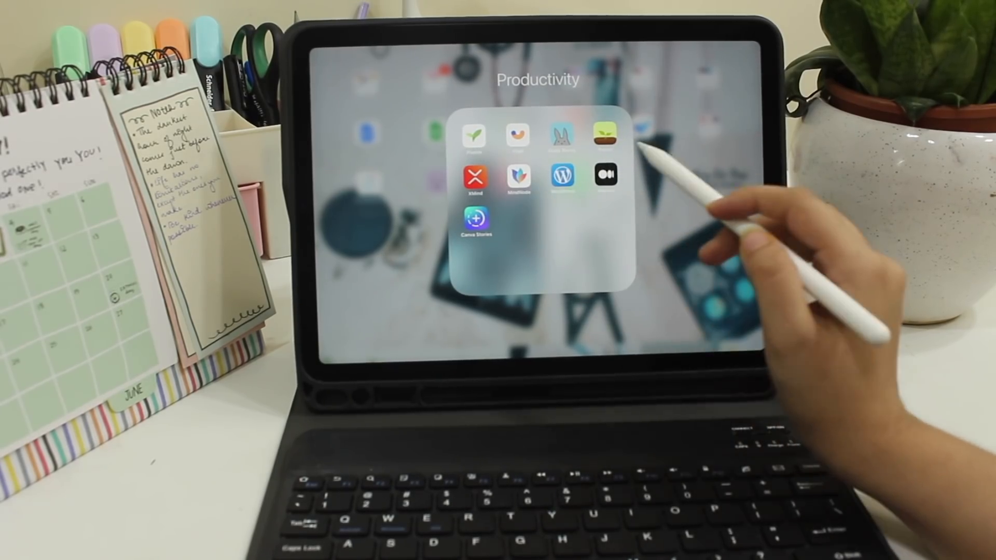
mouse_move(635, 146)
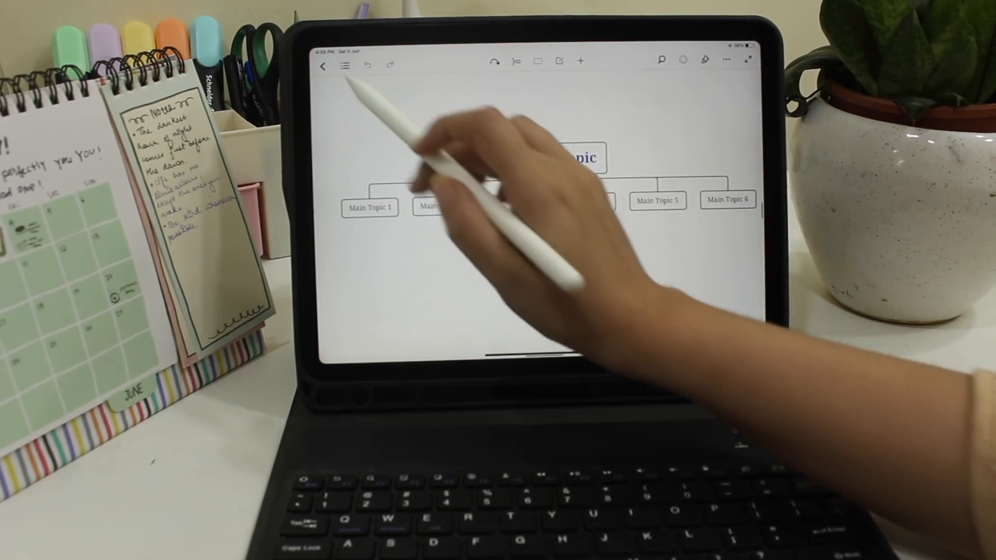
- Return to XMind Recents and scroll the New templates, including timeline, fishbone and matrix layouts
left_click(323, 66)
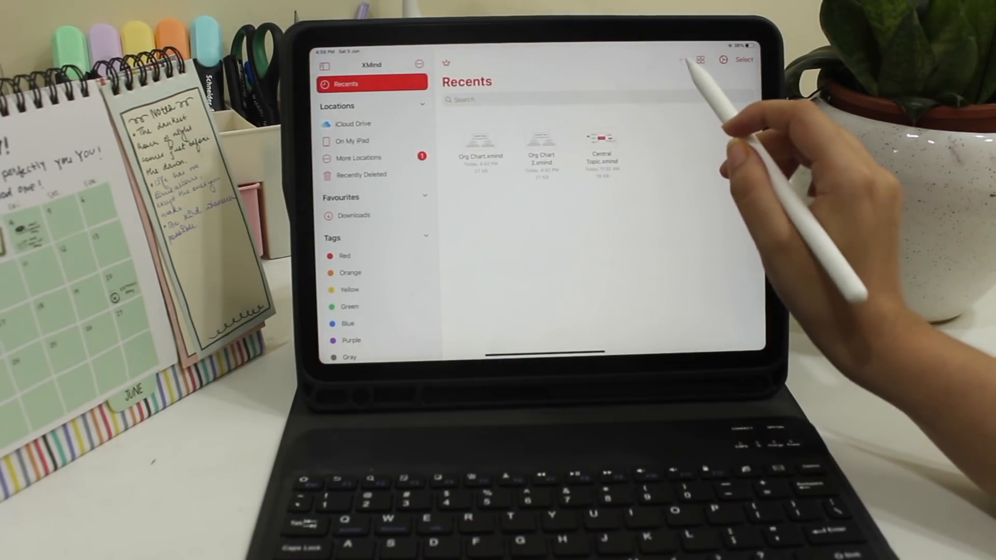
left_click(683, 59)
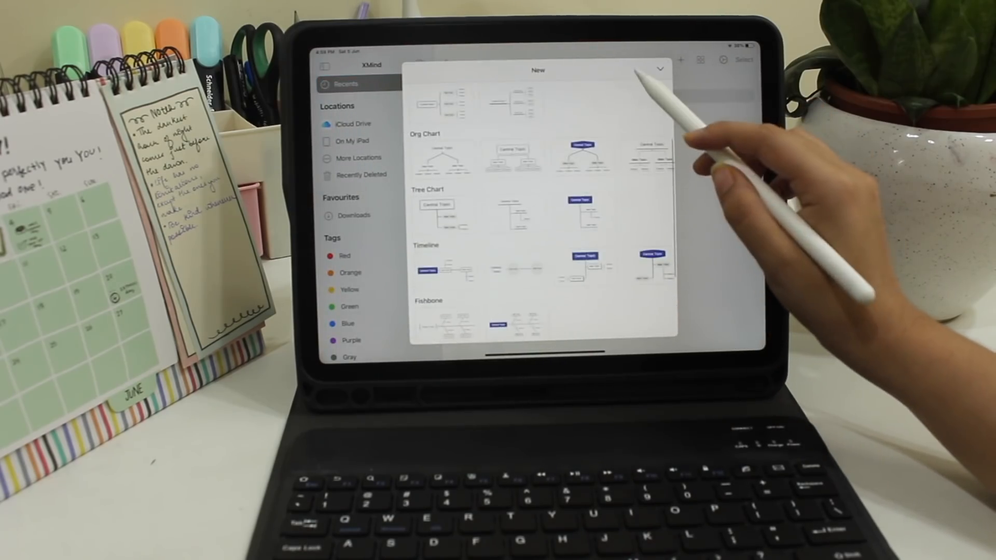
scroll("down", 3)
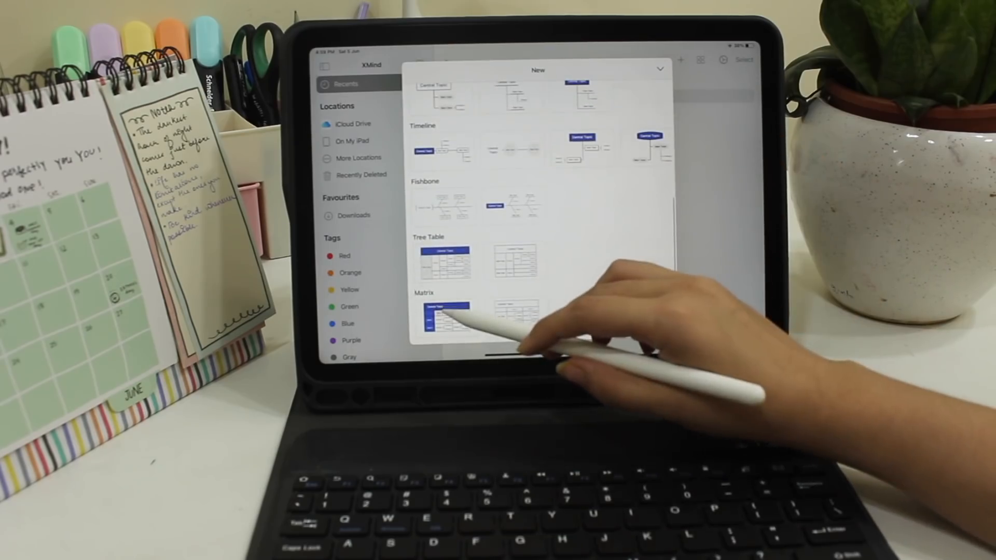
left_click(445, 316)
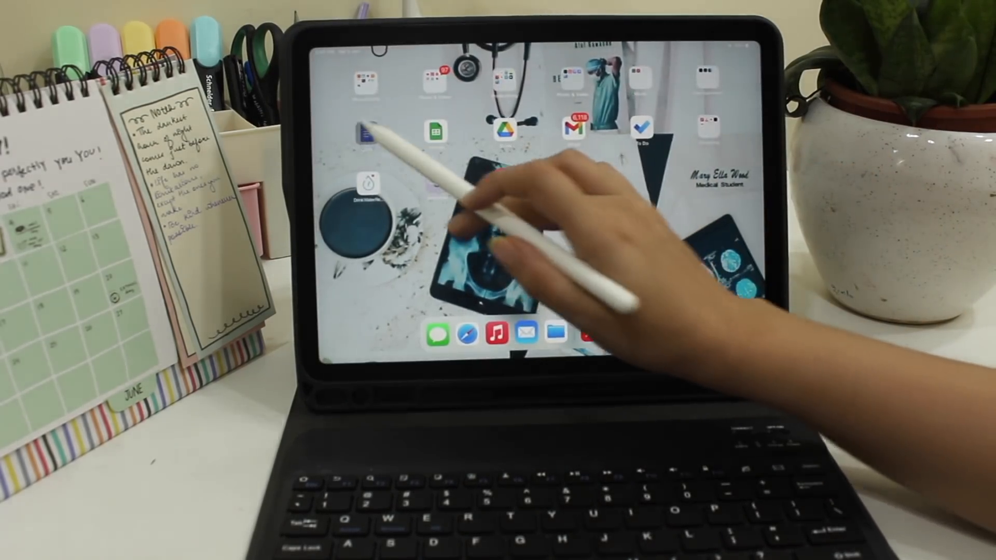
- Launch Google Drive to its home feed listing Essay and Expense report
left_click(435, 130)
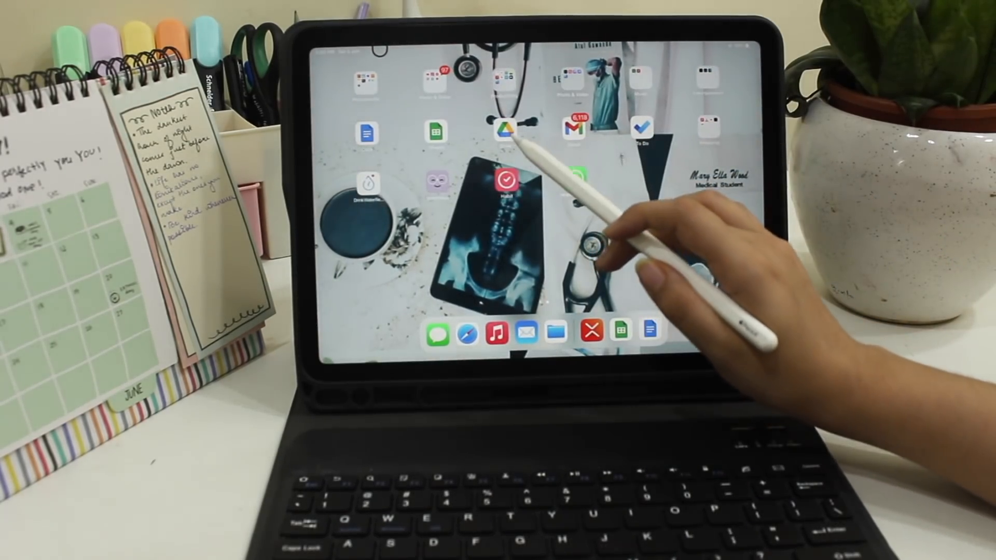
left_click(506, 131)
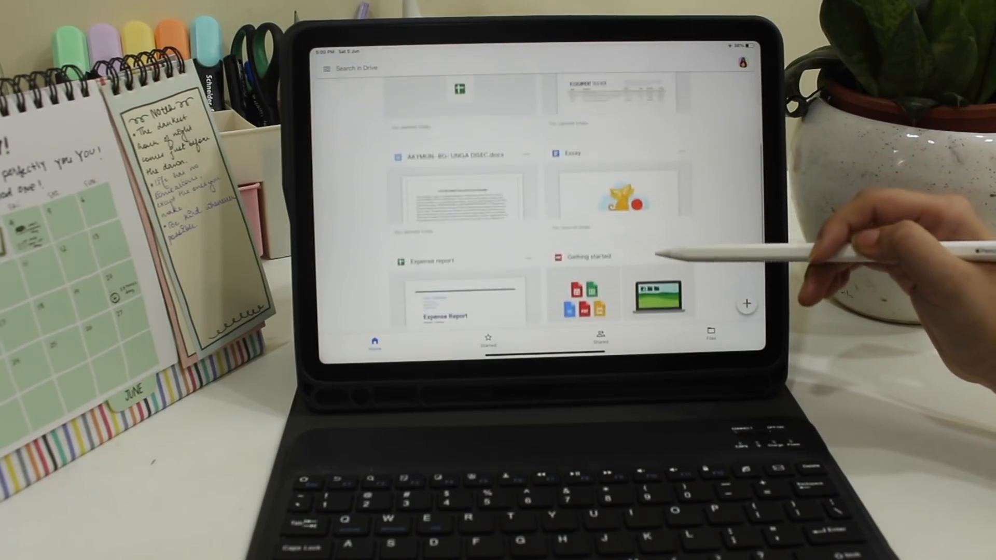
scroll("down", 3)
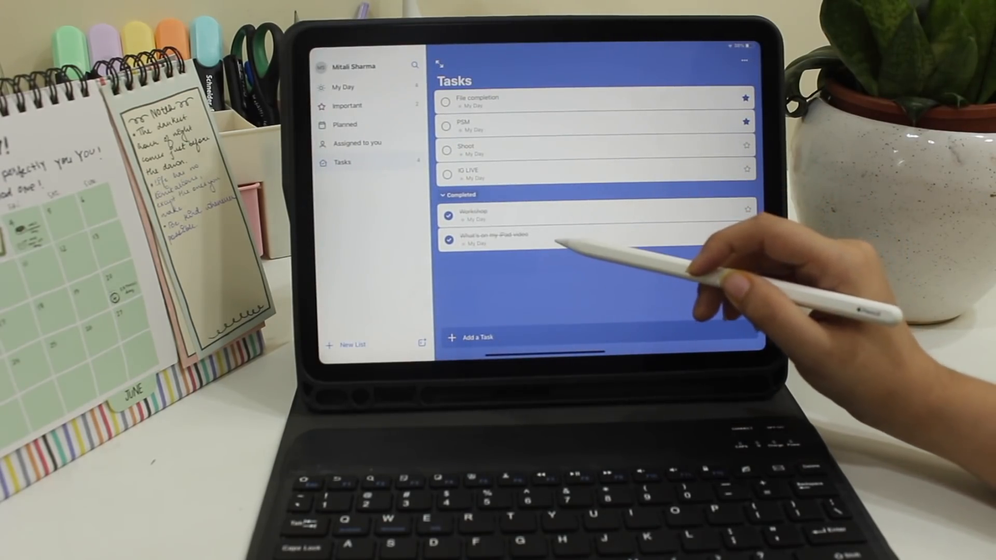
mouse_move(610, 159)
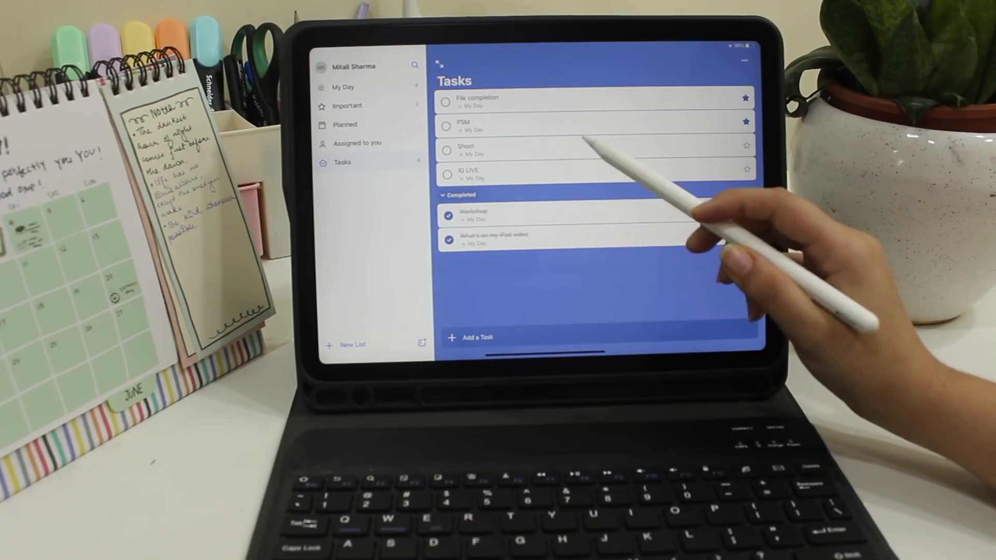
- Select a task in the Microsoft To Do Tasks list
left_click(446, 169)
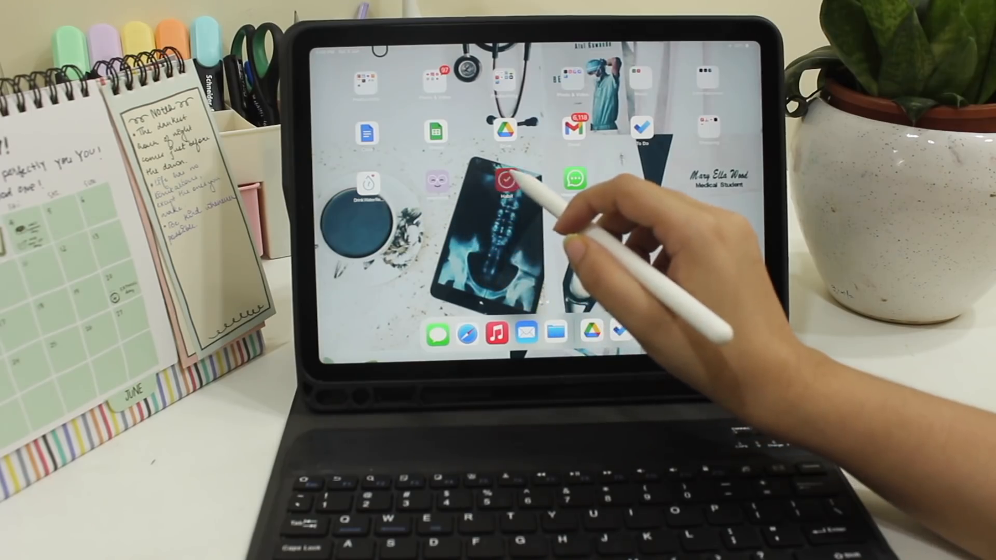
- Launch Drink Water to show Today's Write anything, Walk and Meditation habits
left_click(505, 180)
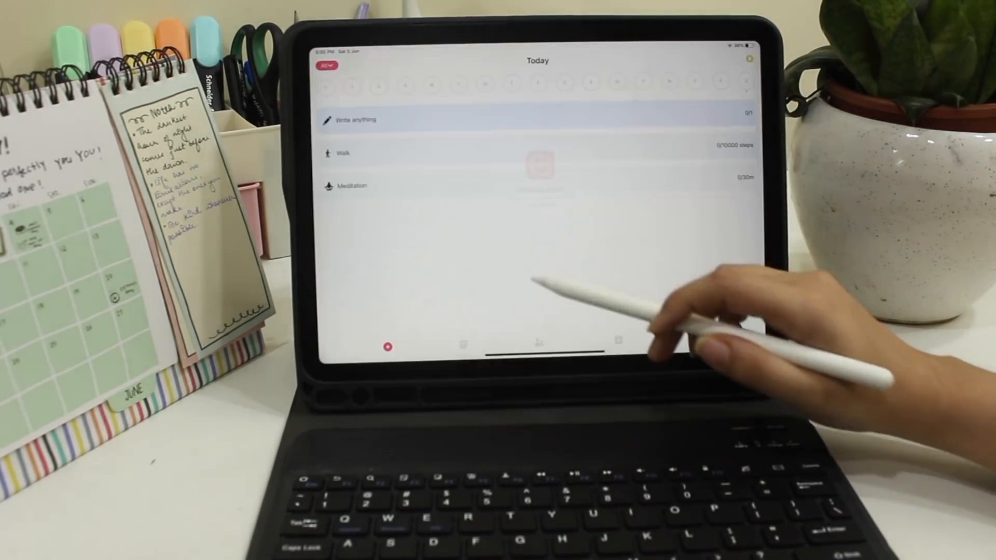
mouse_move(635, 286)
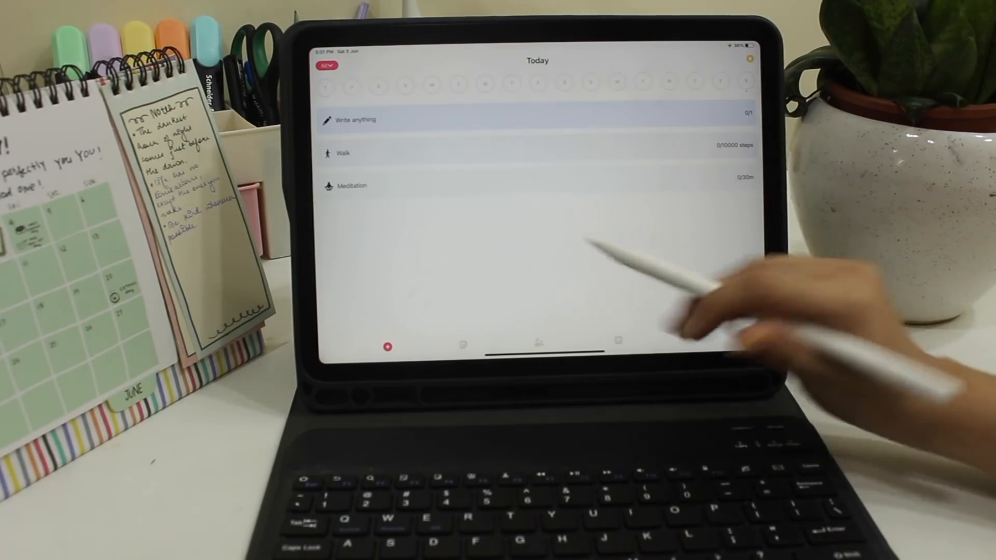